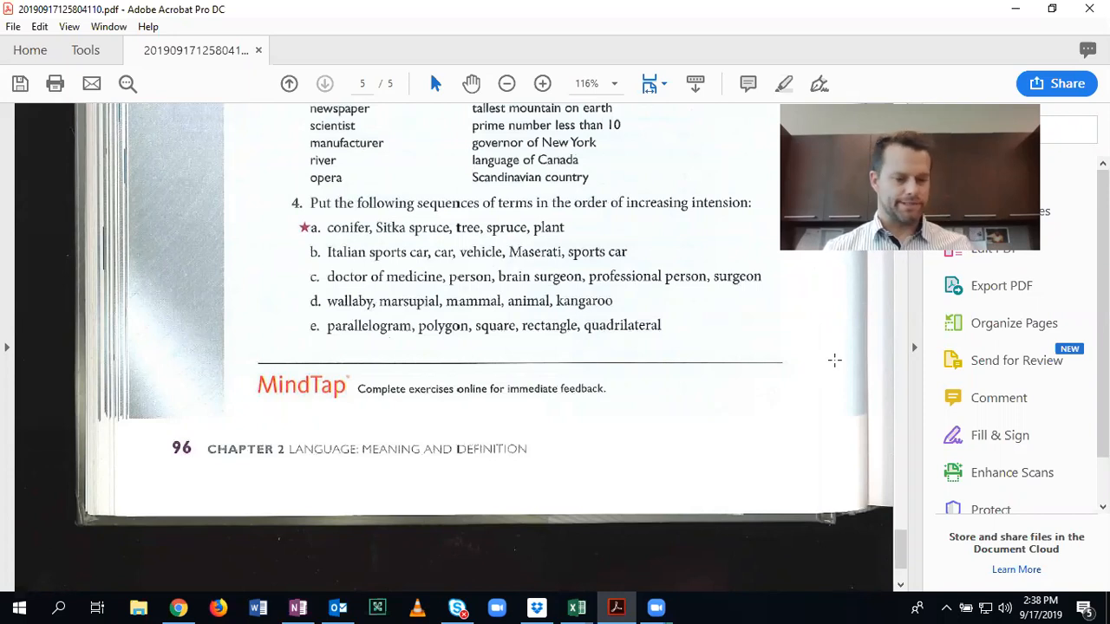
{"action": "mouse_move", "coordinate": [827, 349]}
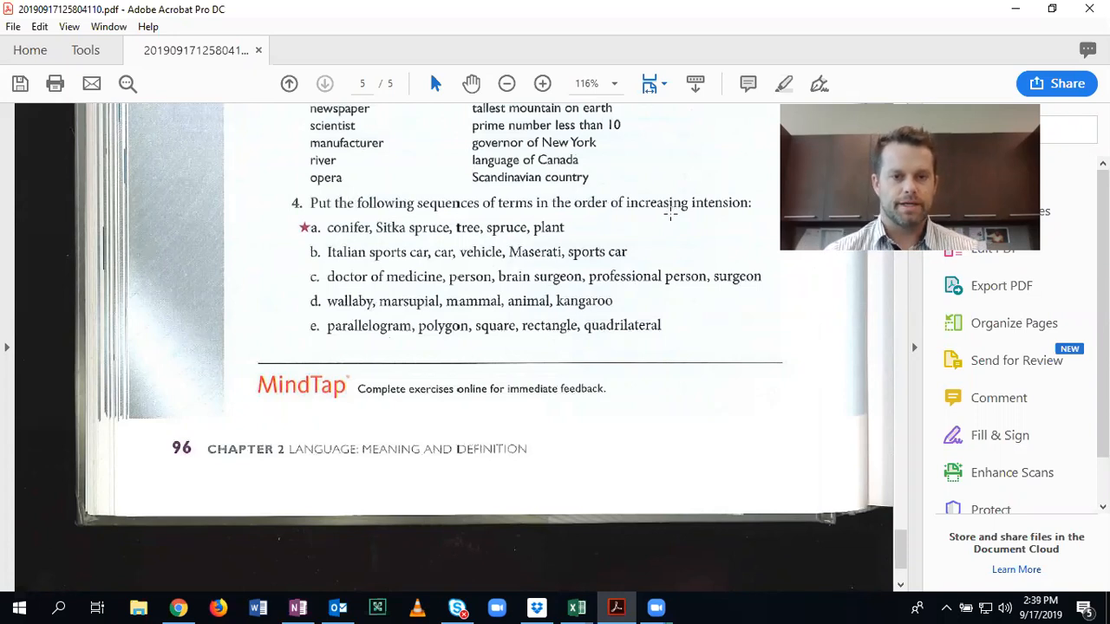
{"action": "mouse_move", "coordinate": [664, 227]}
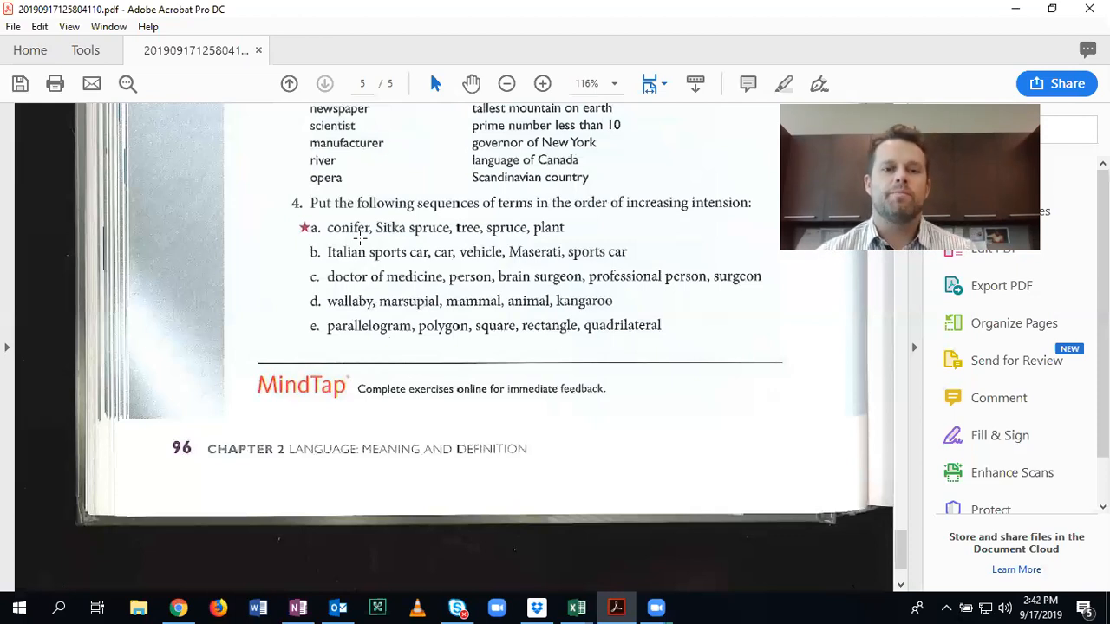
{"action": "mouse_move", "coordinate": [490, 264]}
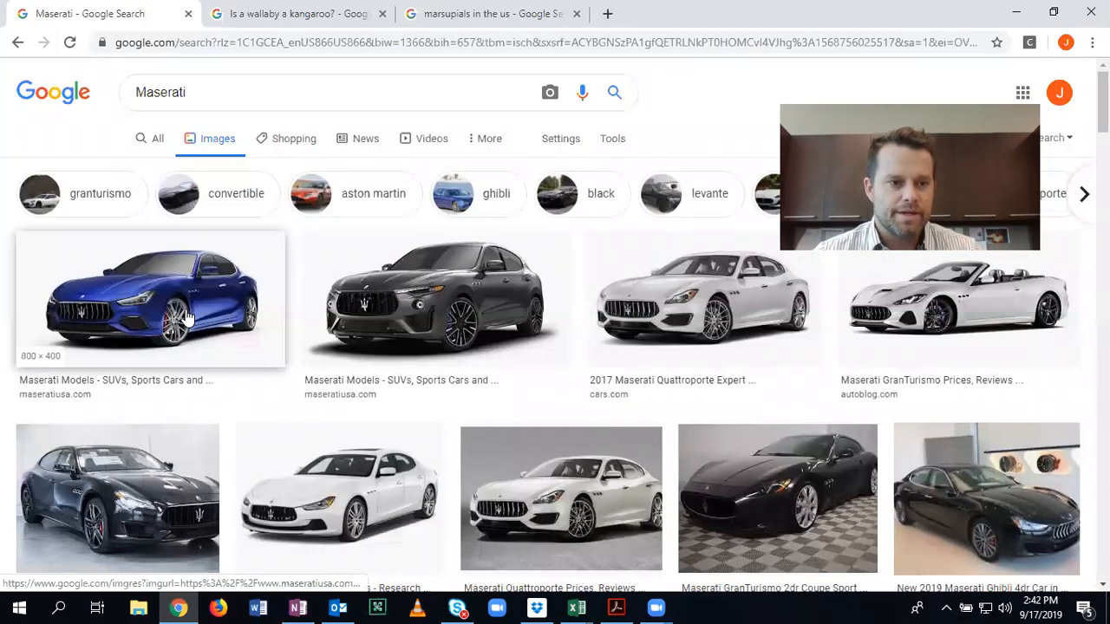
{"action": "mouse_move", "coordinate": [760, 325]}
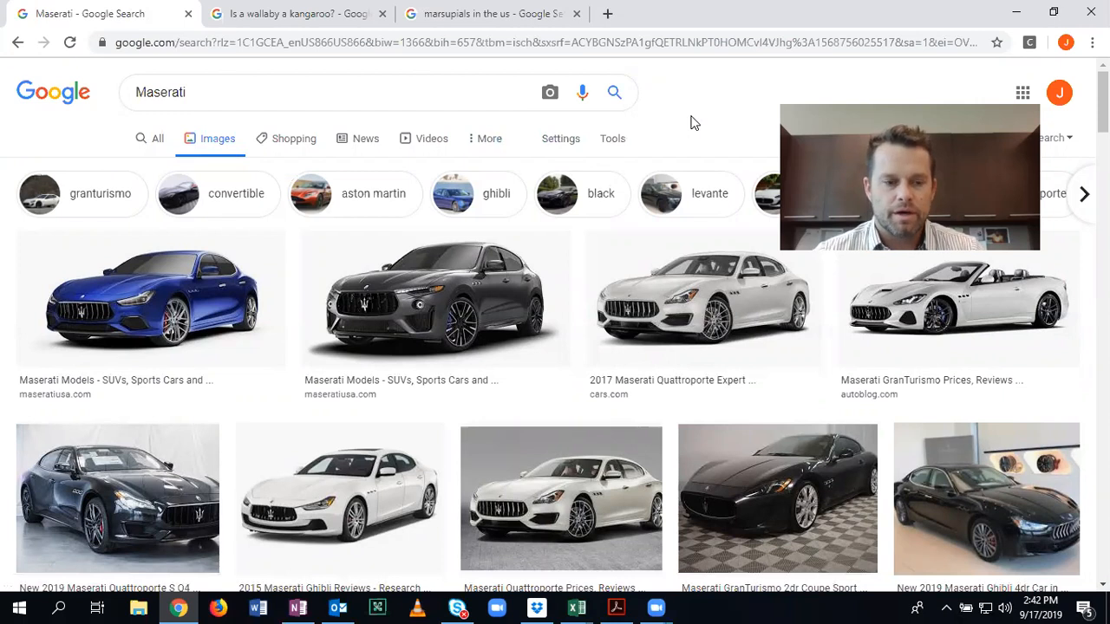
{"action": "mouse_move", "coordinate": [604, 129]}
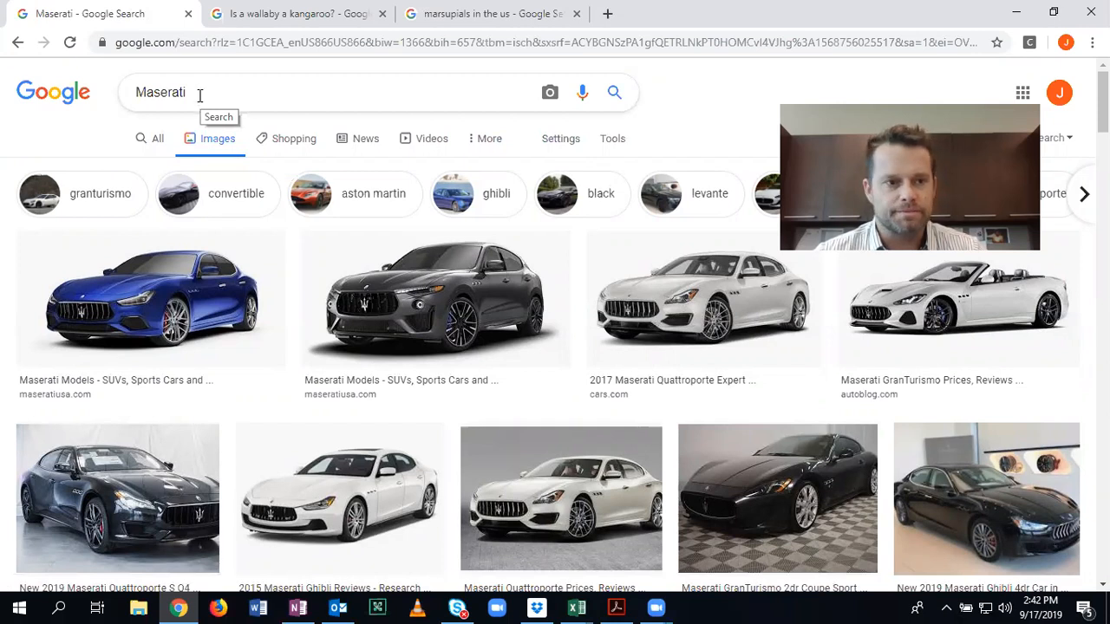
- Search Google images for '2004 Honda Civic grey' and preview the Edmunds grey Civic photo
{"action": "double_click", "coordinate": [159, 92]}
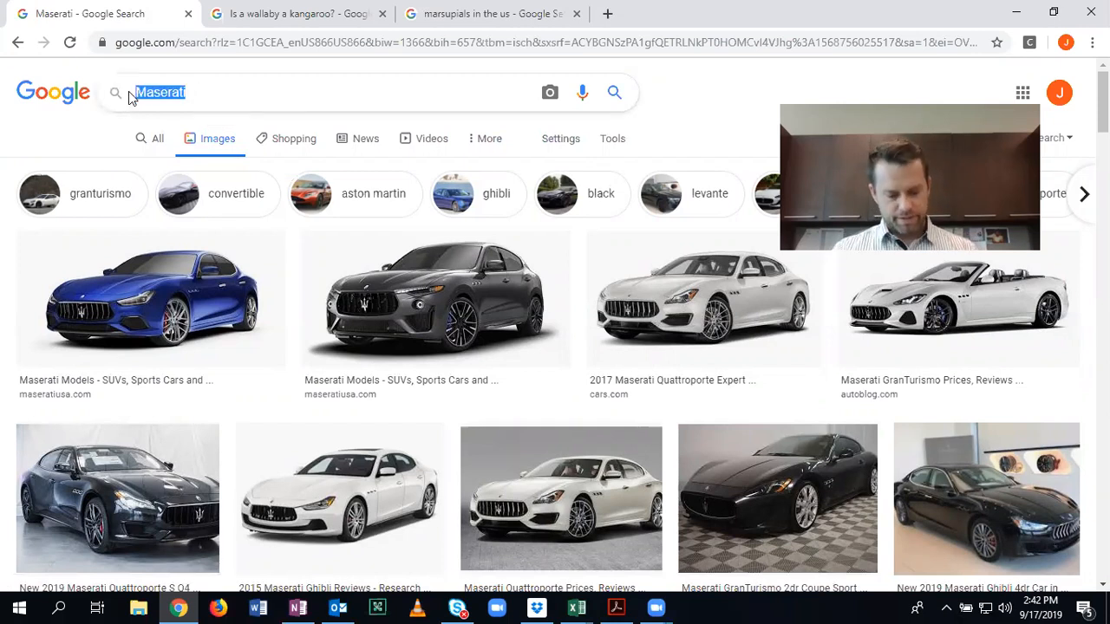
{"action": "type", "text": "2004 Honda Civic grey"}
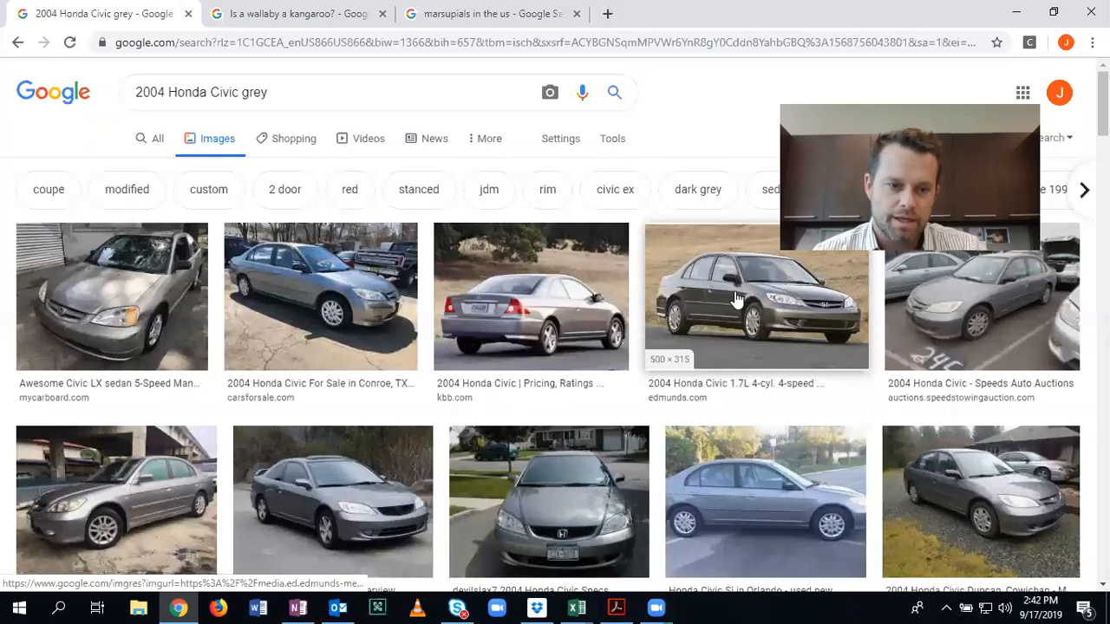
{"action": "left_click", "coordinate": [755, 297]}
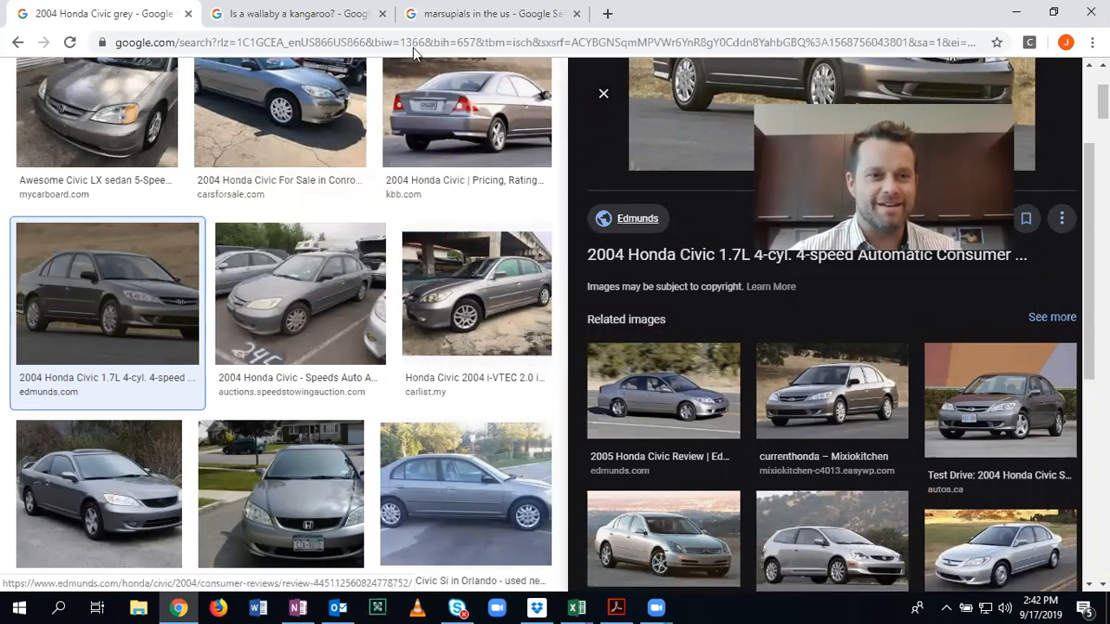
- Return to the Acrobat textbook page showing exercise 4 on increasing intension
{"action": "left_click", "coordinate": [616, 607]}
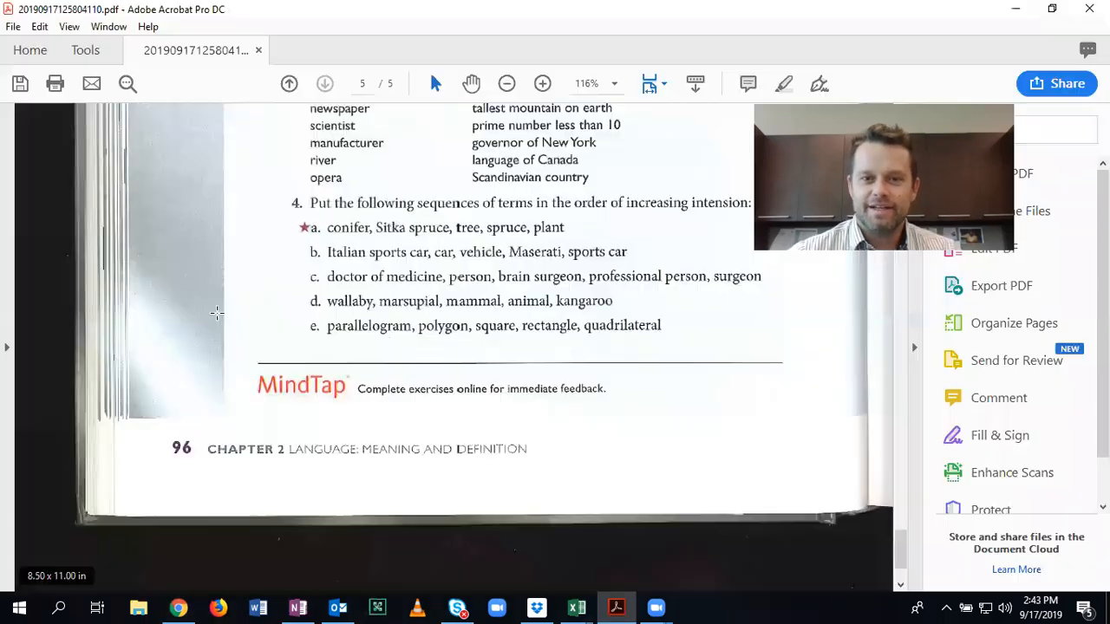
{"action": "mouse_move", "coordinate": [714, 241]}
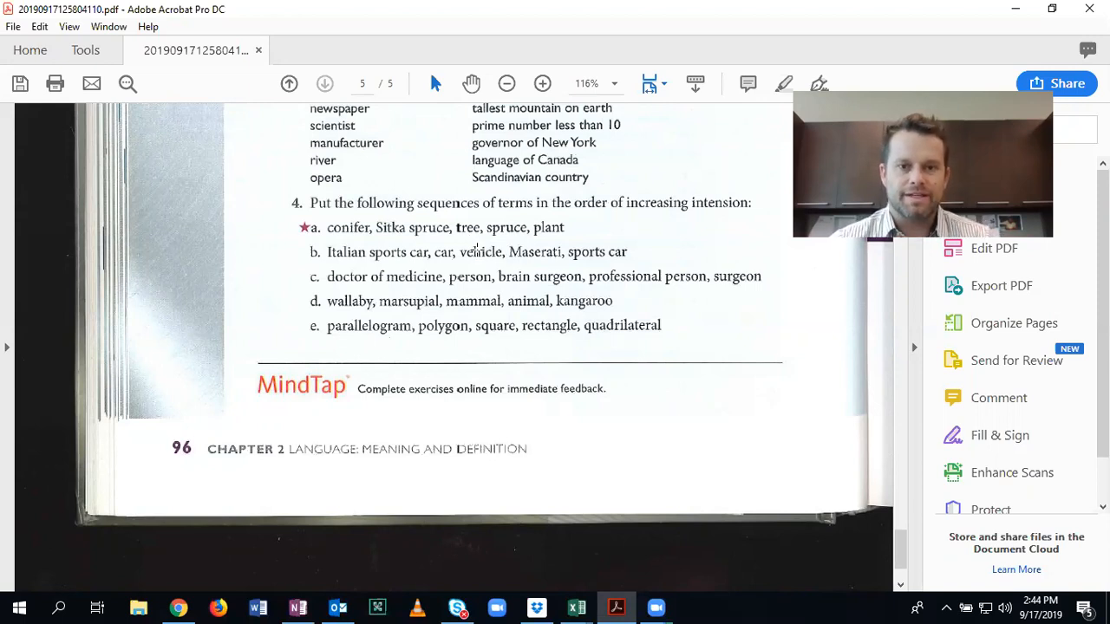
{"action": "mouse_move", "coordinate": [468, 270]}
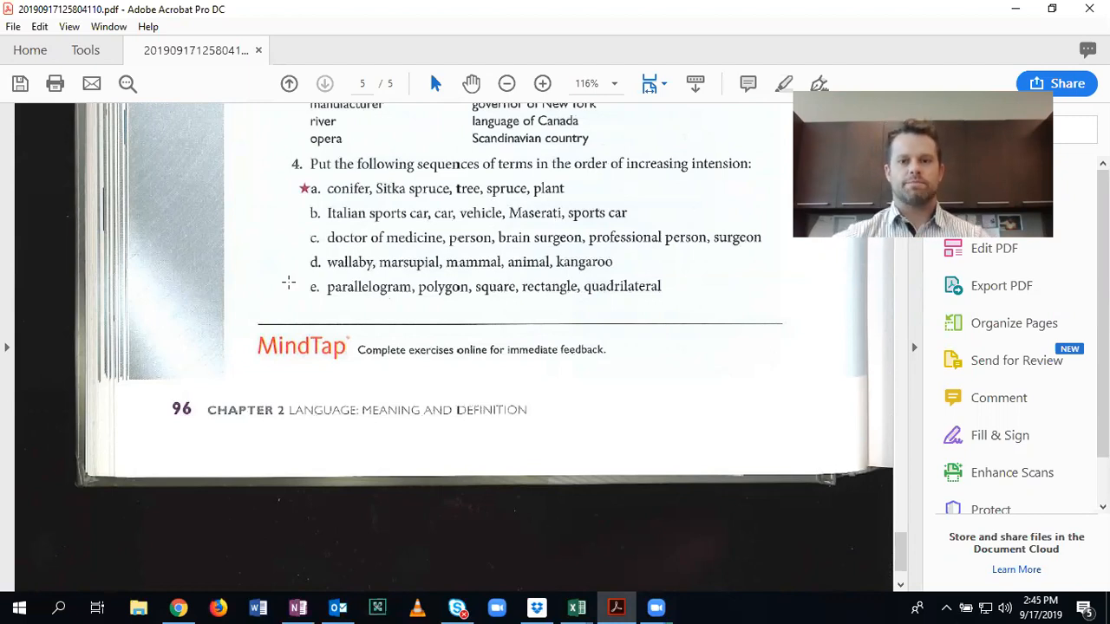
{"action": "mouse_move", "coordinate": [85, 241]}
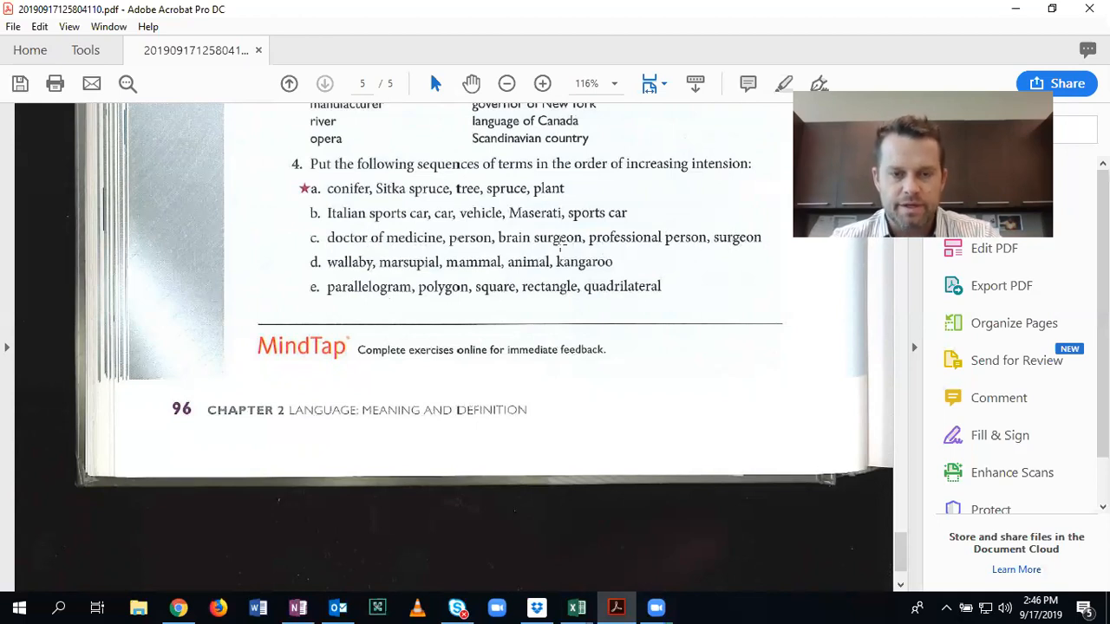
{"action": "mouse_move", "coordinate": [747, 246]}
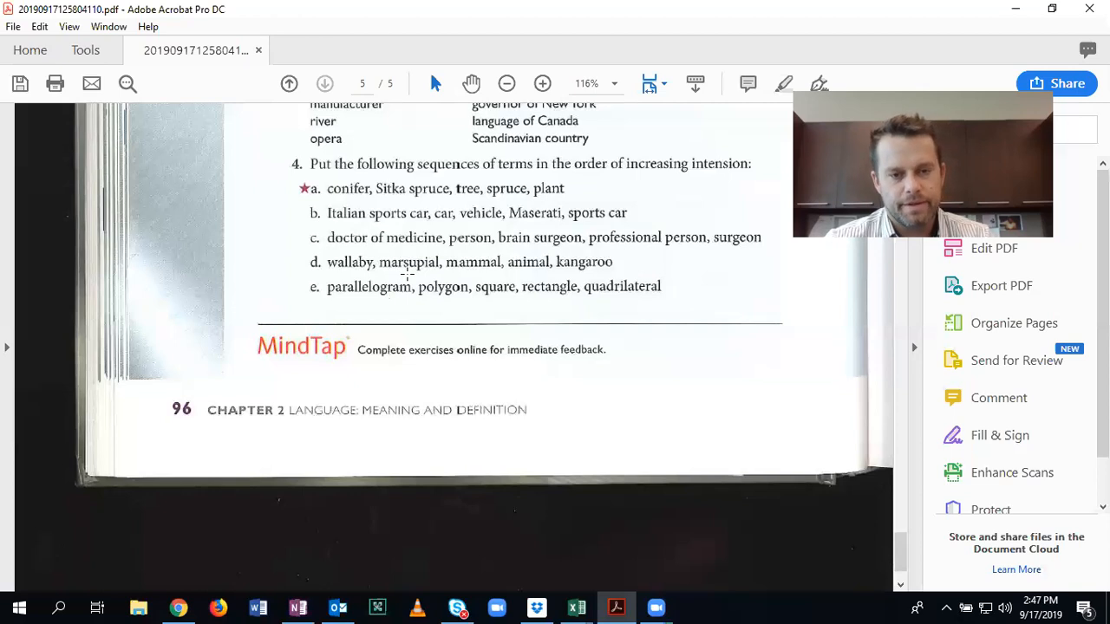
{"action": "mouse_move", "coordinate": [564, 286]}
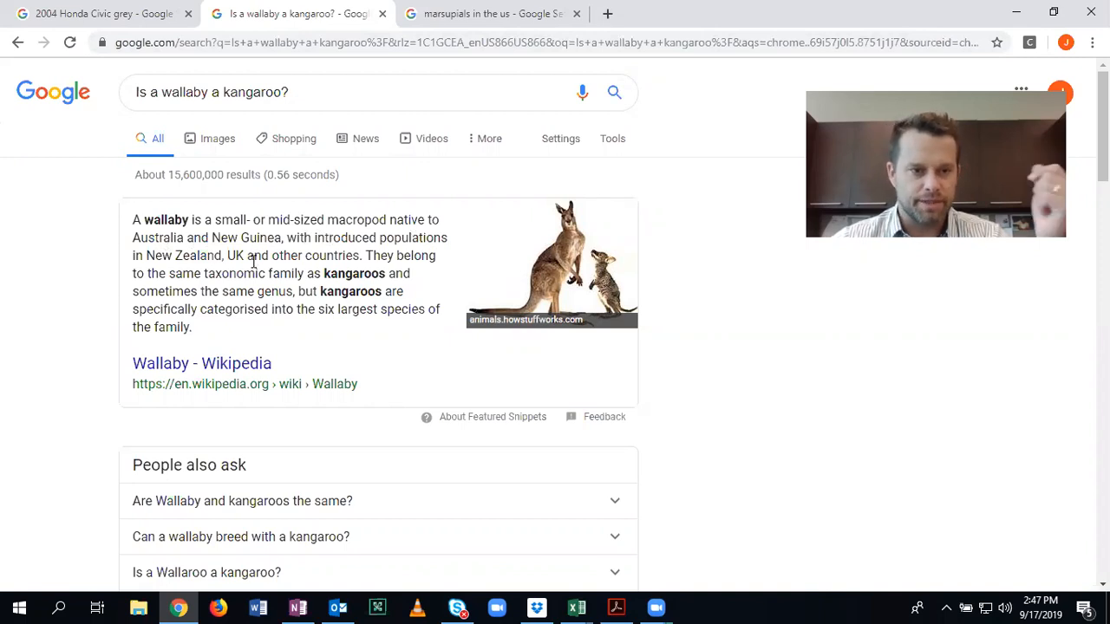
{"action": "mouse_move", "coordinate": [189, 287]}
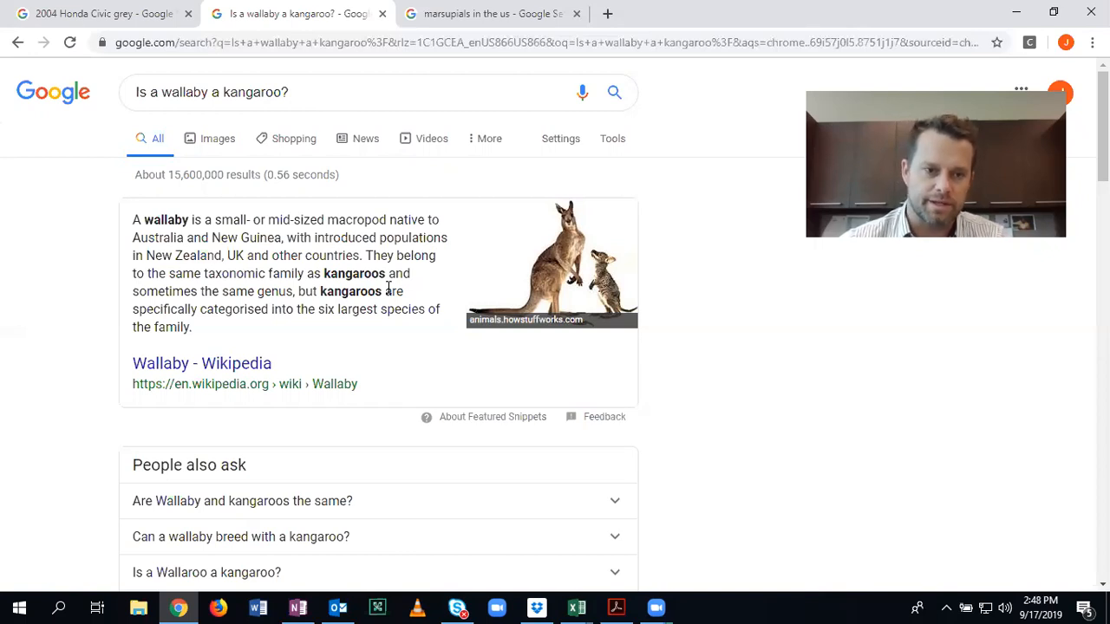
{"action": "mouse_move", "coordinate": [202, 363]}
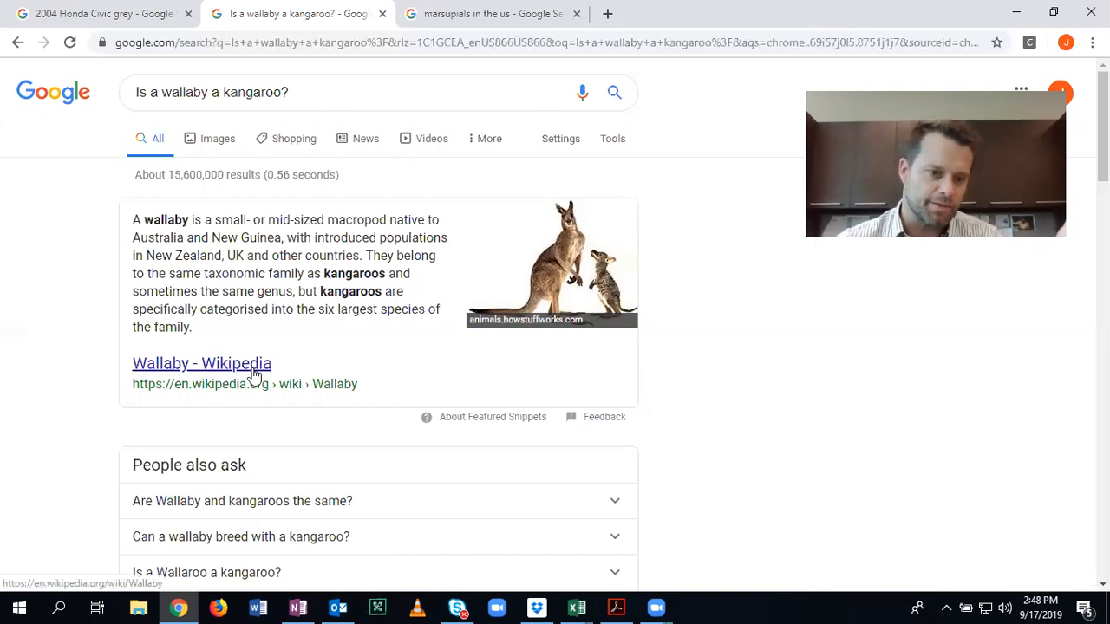
{"action": "mouse_move", "coordinate": [633, 371]}
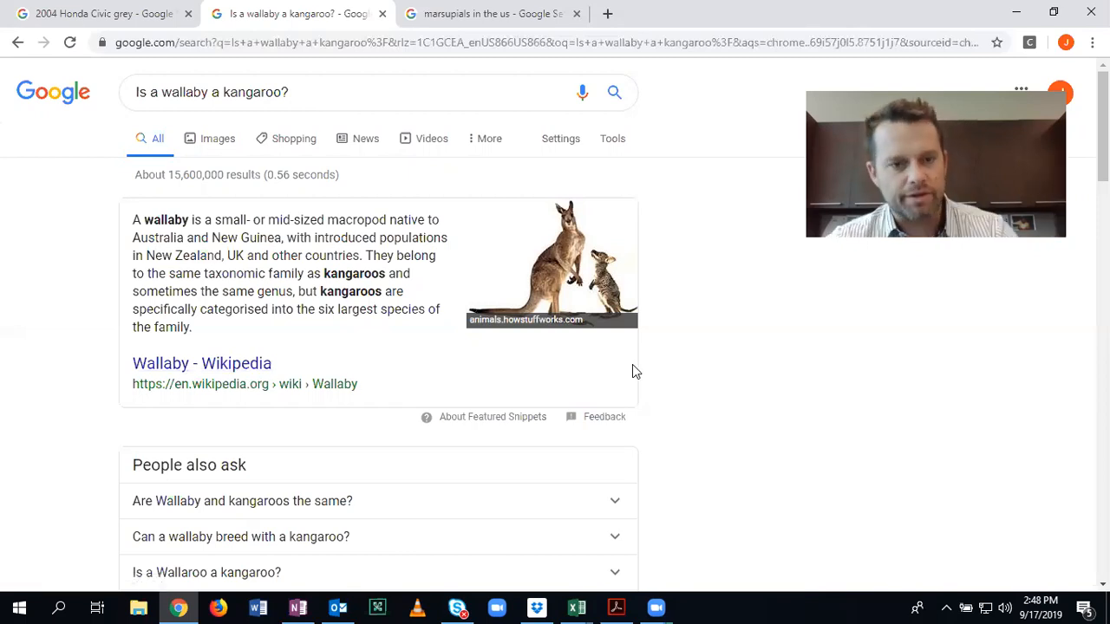
{"action": "mouse_move", "coordinate": [689, 336]}
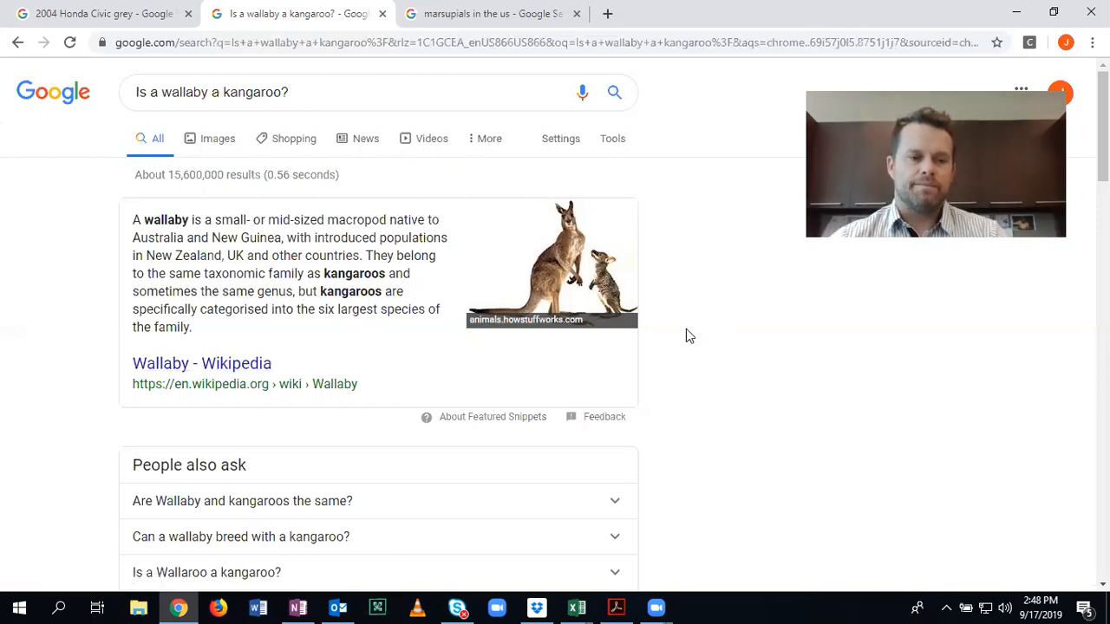
- Read the wallaby–kangaroo family results, then return to the exercise 4 page in Acrobat
{"action": "scroll", "scroll_direction": "down", "scroll_amount": 3}
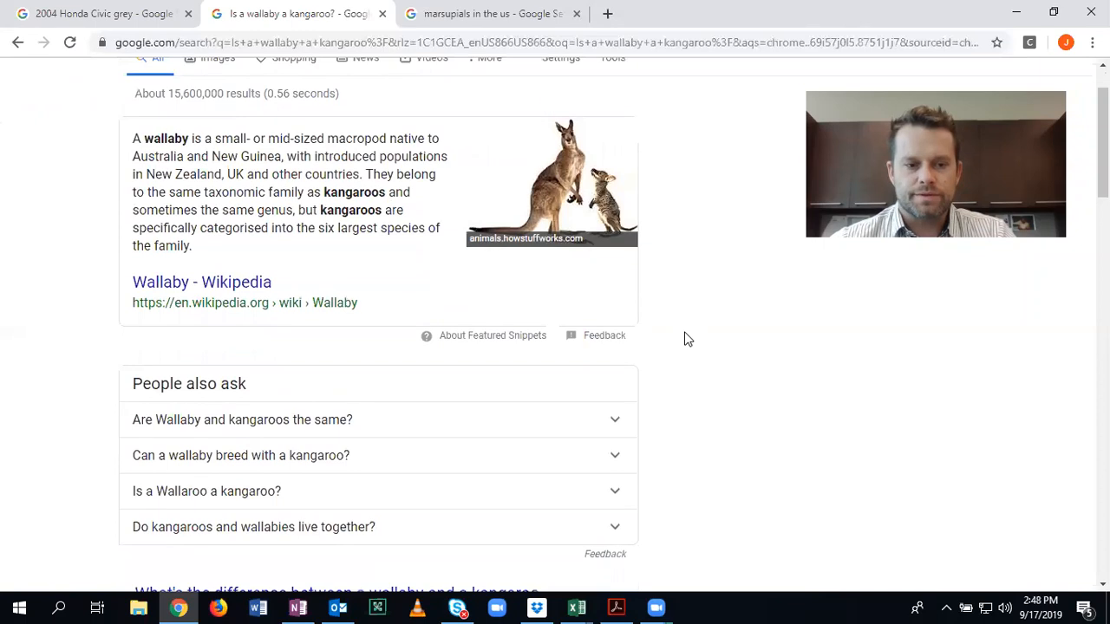
{"action": "scroll", "scroll_direction": "down", "scroll_amount": 3}
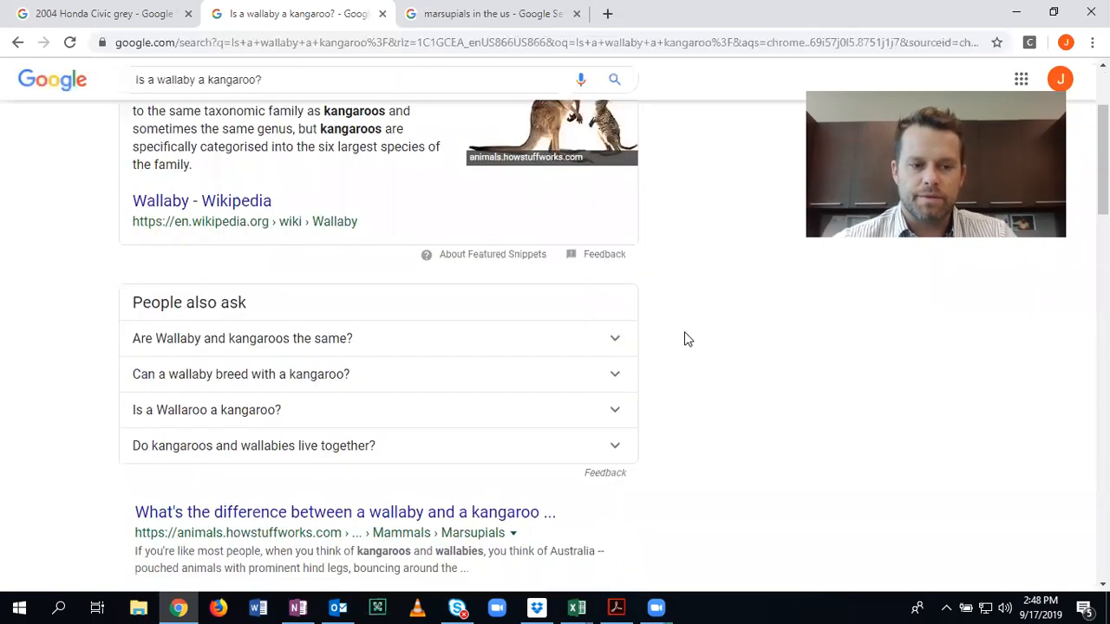
{"action": "scroll", "scroll_direction": "down", "scroll_amount": 3}
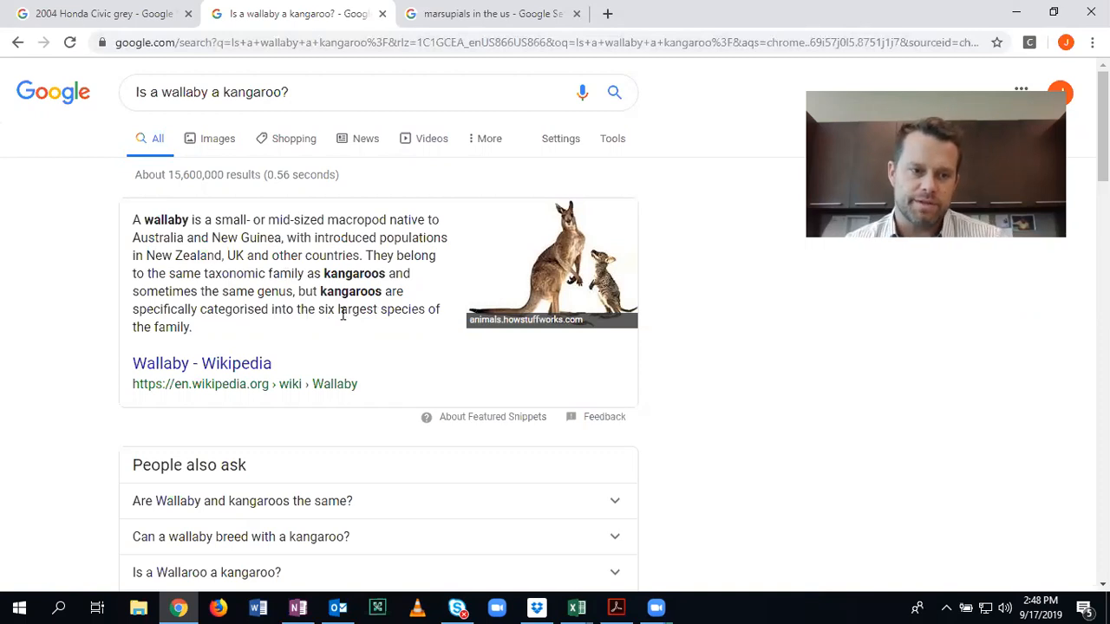
{"action": "left_click", "coordinate": [615, 607]}
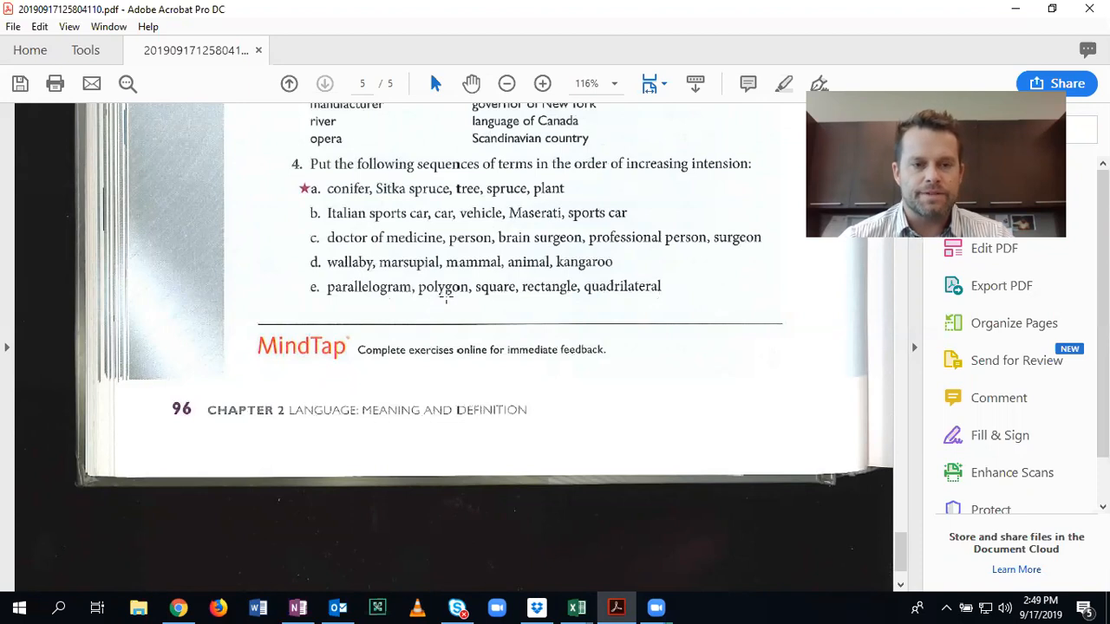
{"action": "mouse_move", "coordinate": [685, 284]}
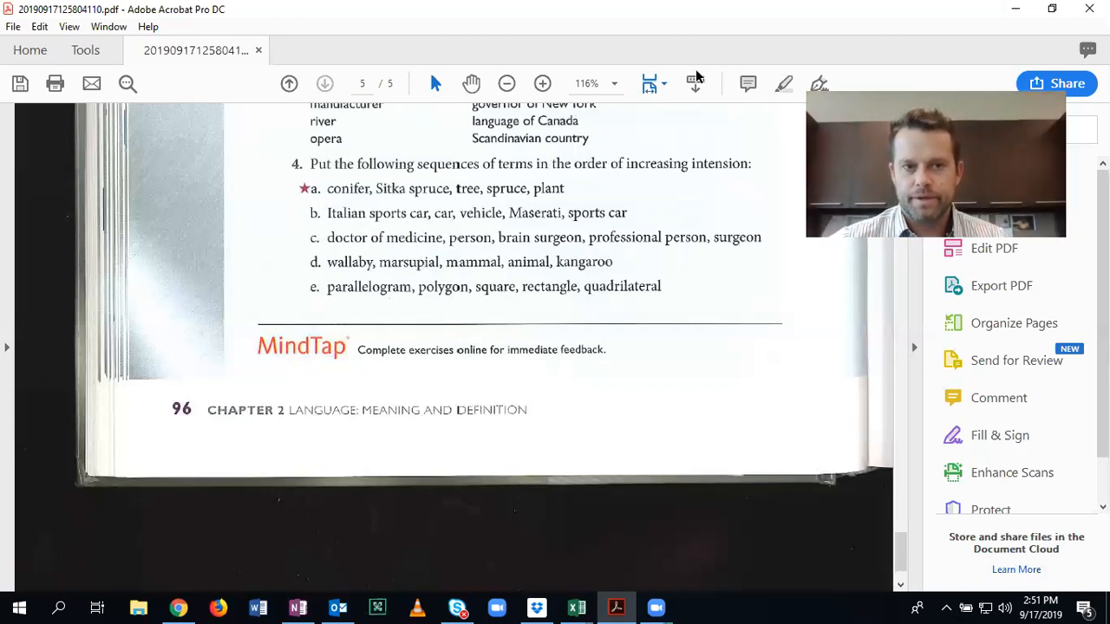
{"action": "mouse_move", "coordinate": [762, 197]}
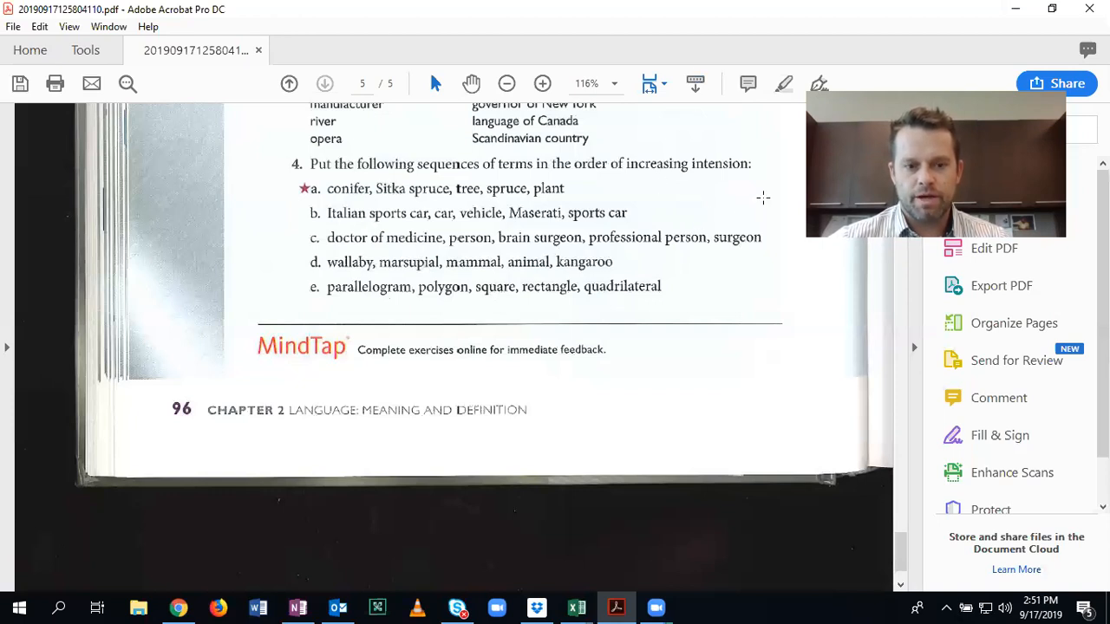